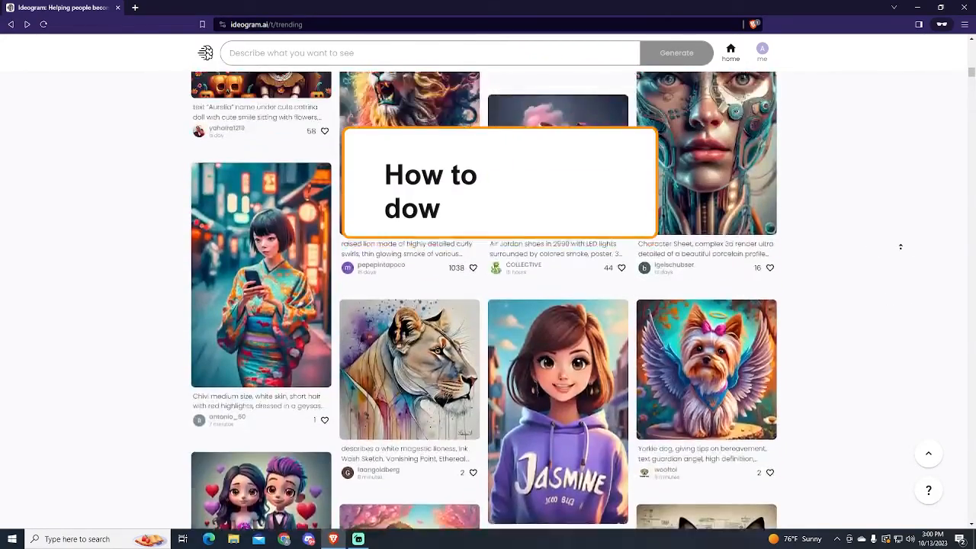
# - Enter the prompt 'a dog surfing', choose the illustration style from all styles, and generate
pyautogui.scroll(-3)
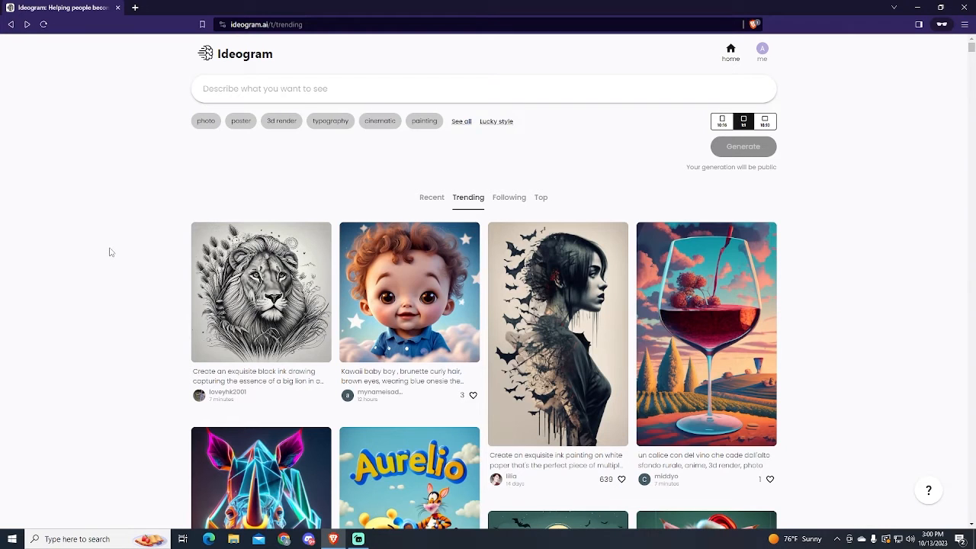
pyautogui.moveTo(591, 169)
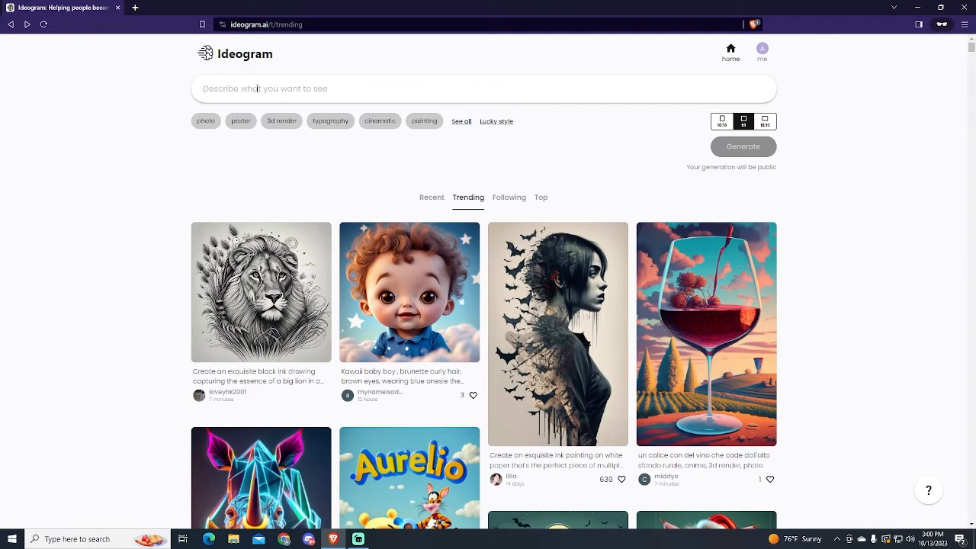
pyautogui.write('c')
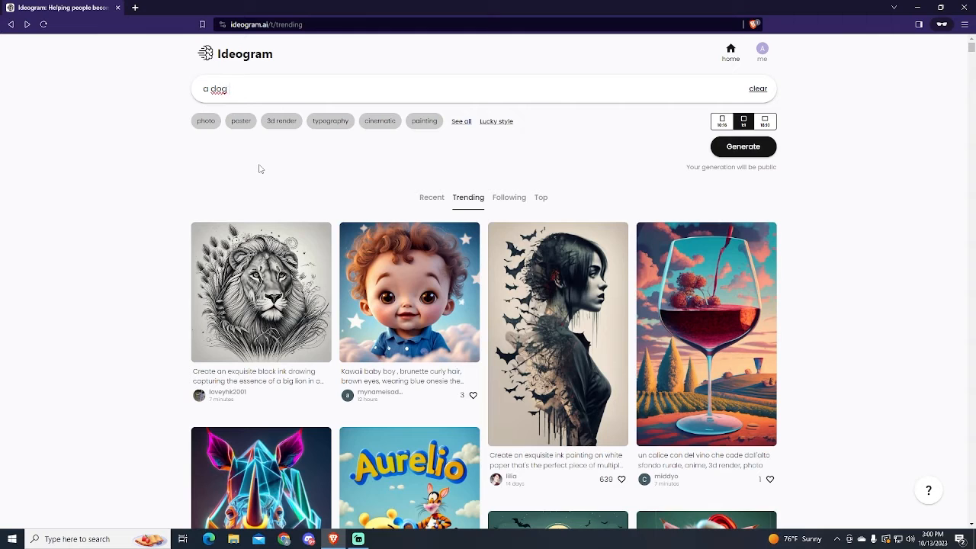
pyautogui.write('surfing')
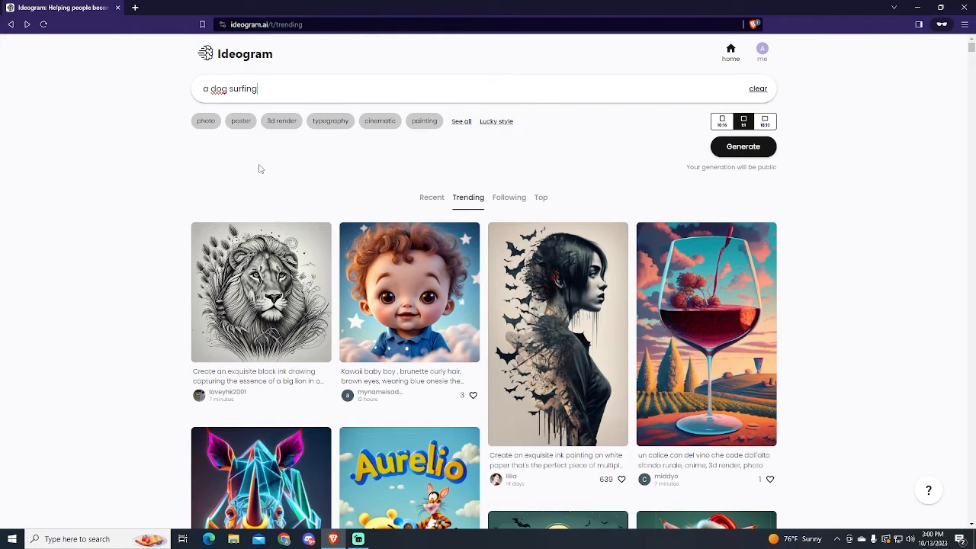
pyautogui.moveTo(448, 134)
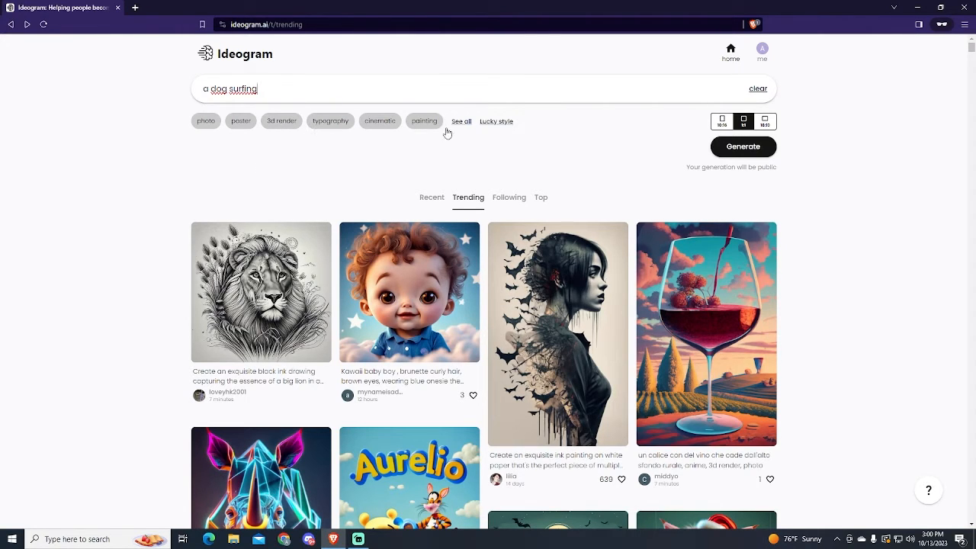
pyautogui.click(460, 120)
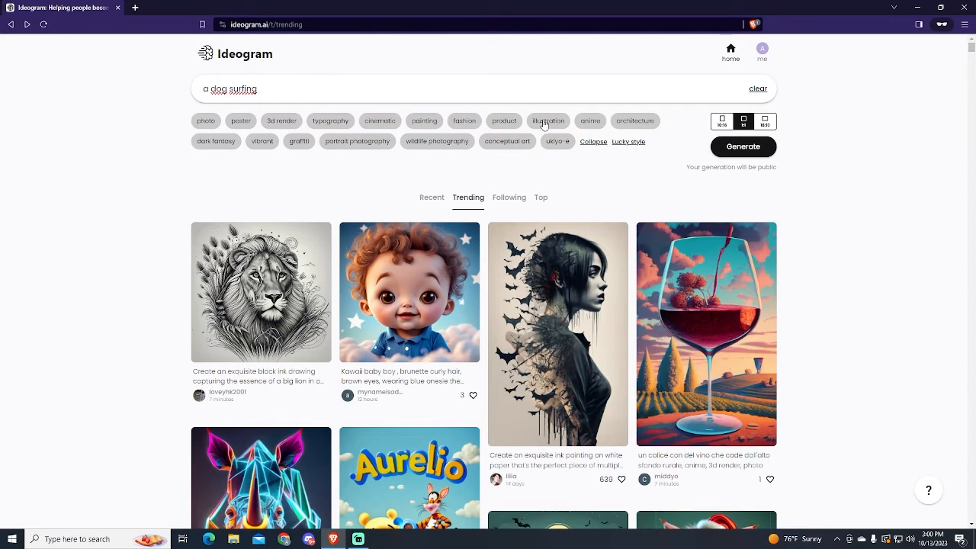
pyautogui.click(743, 146)
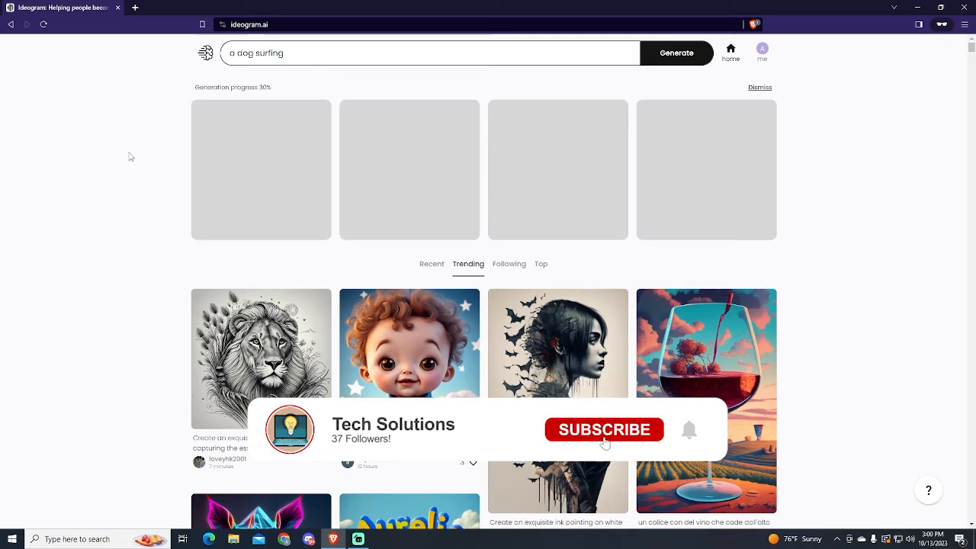
# - Open the red-surfboard dog image from the four results in its detail view
pyautogui.click(604, 428)
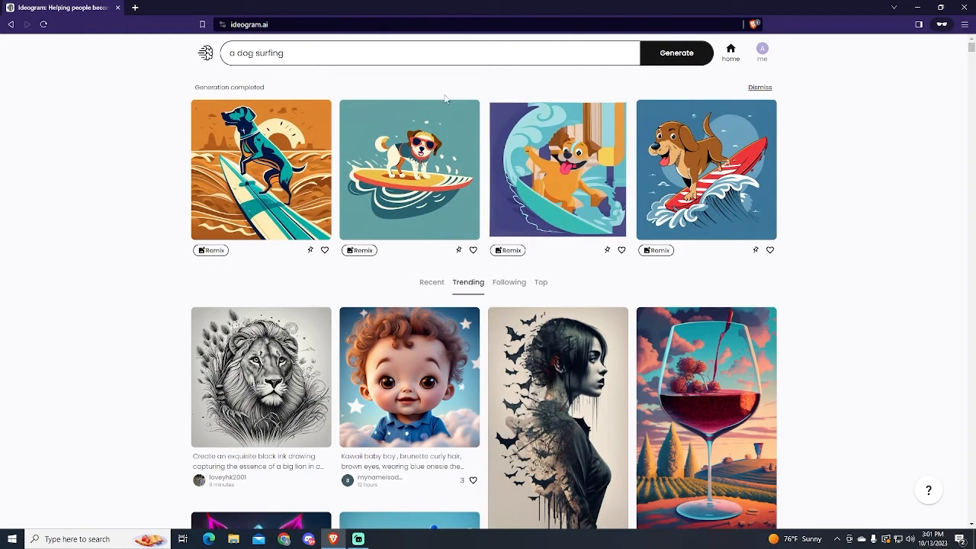
pyautogui.click(261, 169)
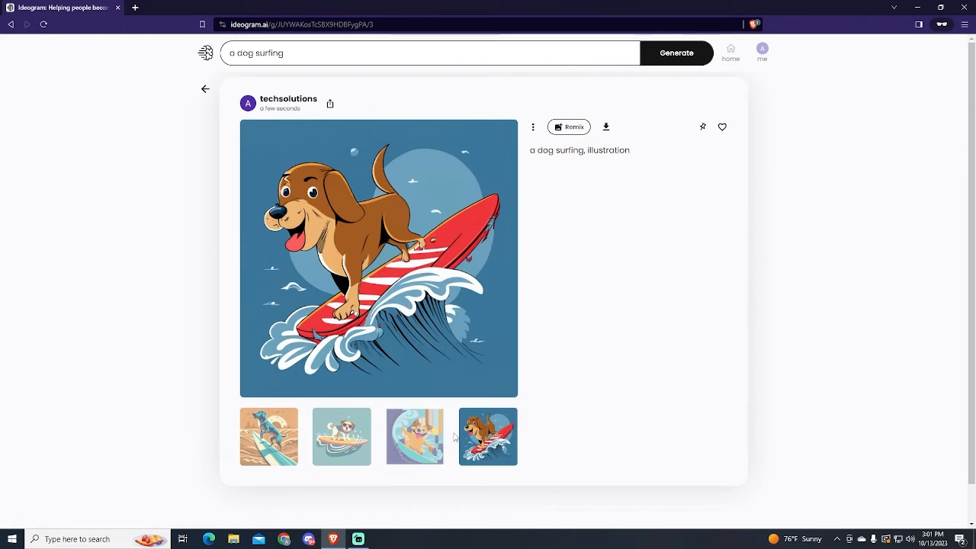
pyautogui.moveTo(457, 160)
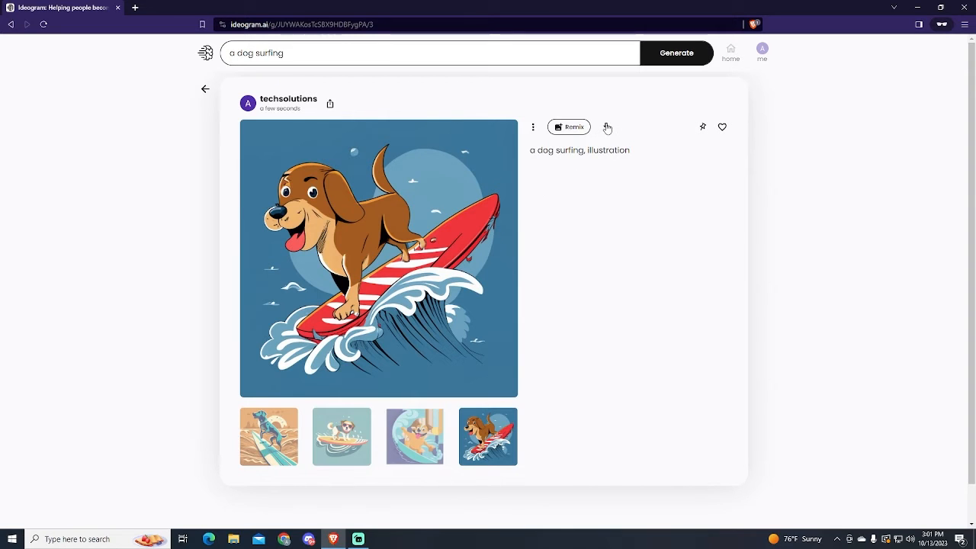
# - Download the image and save it to Downloads as 'dog surfing.png'
pyautogui.click(607, 128)
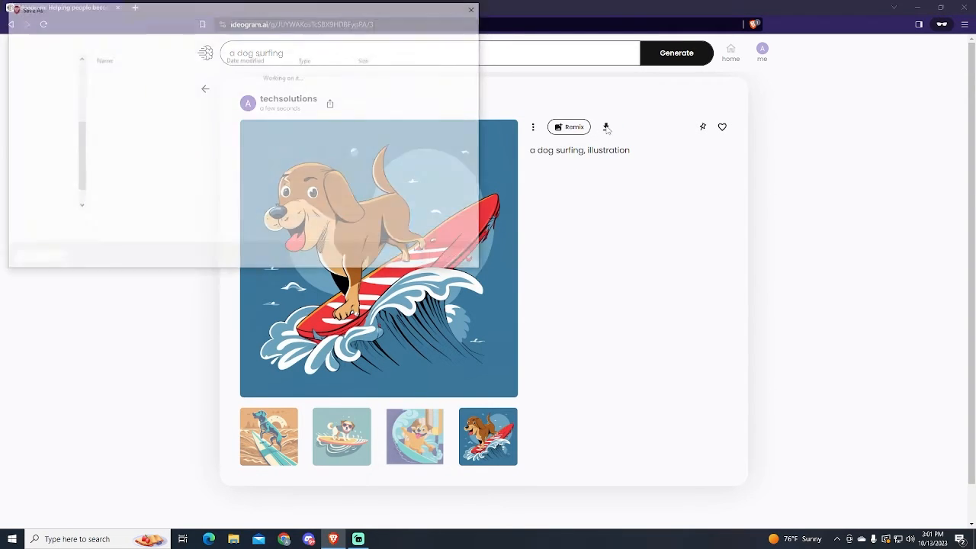
pyautogui.click(607, 127)
pyautogui.write('dog surfing')
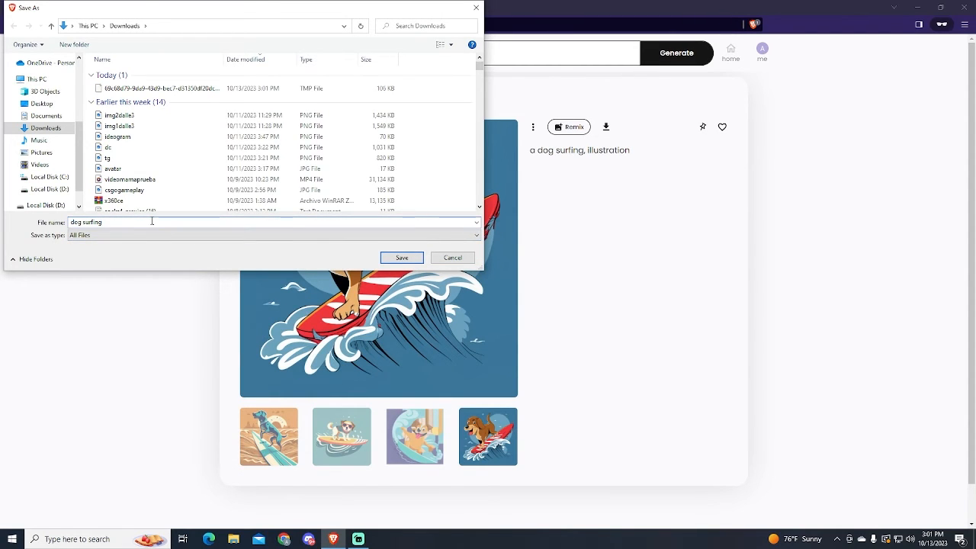
pyautogui.write('.pn')
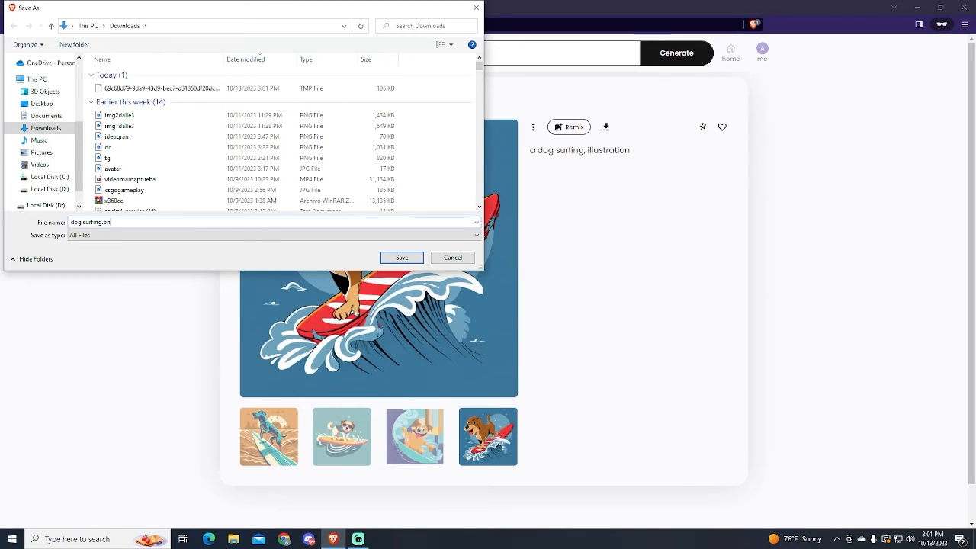
pyautogui.click(401, 256)
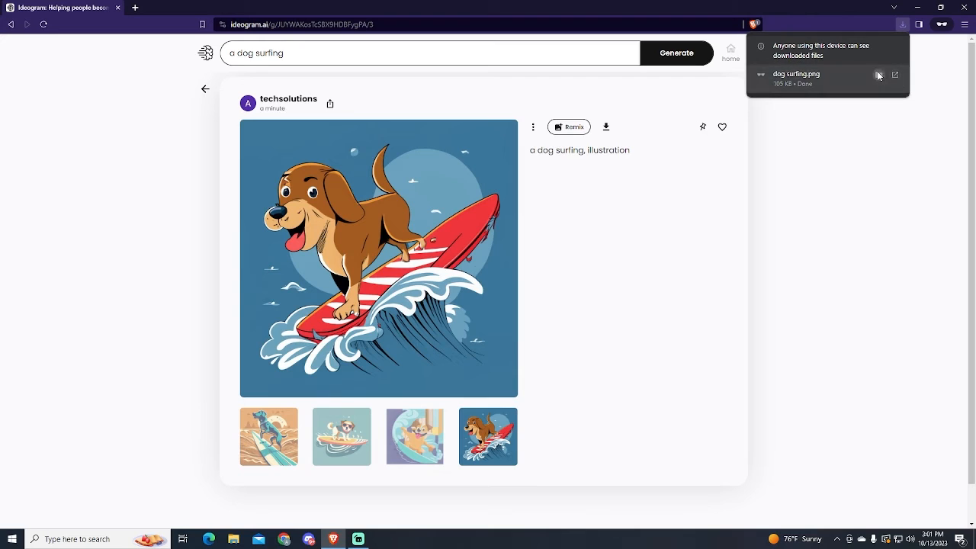
# - Show the downloaded file in its folder and open it in Photos
pyautogui.click(895, 75)
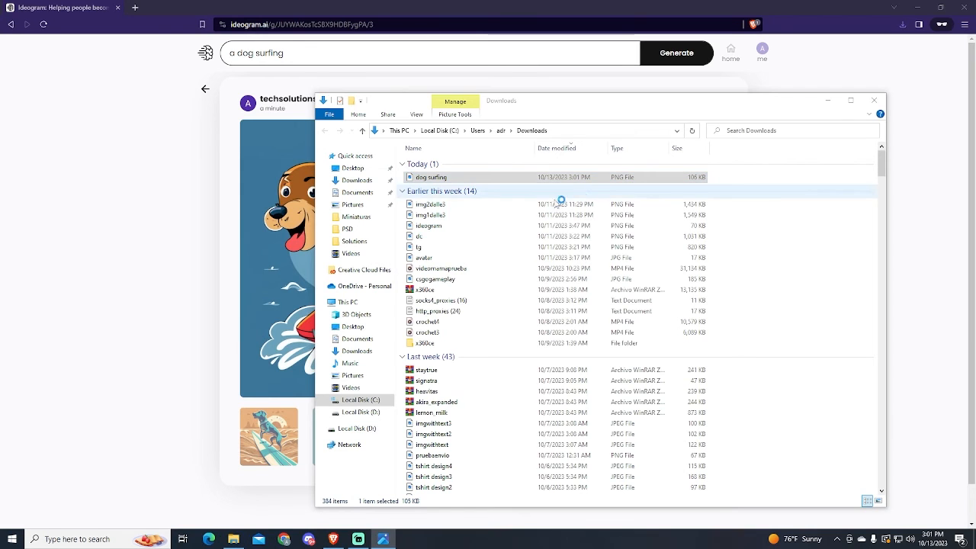
pyautogui.doubleClick(426, 177)
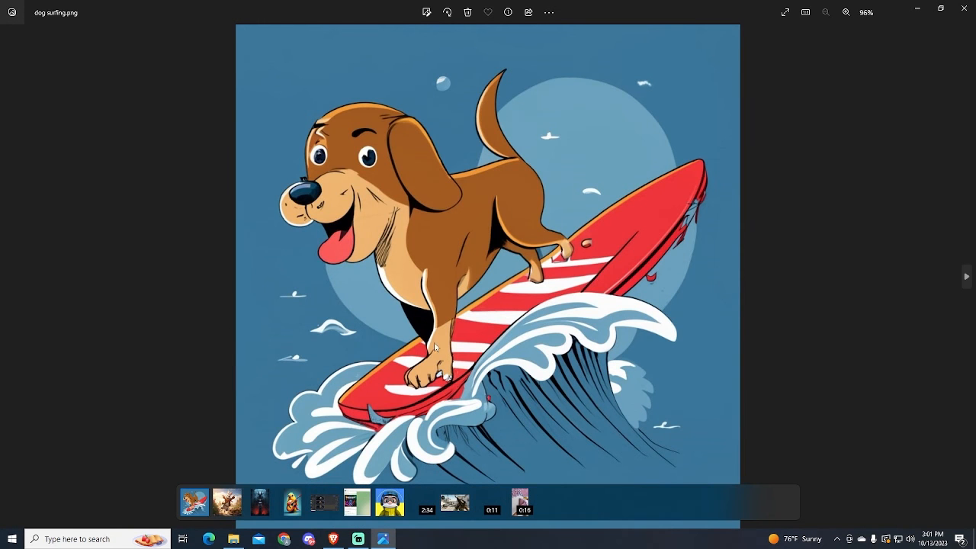